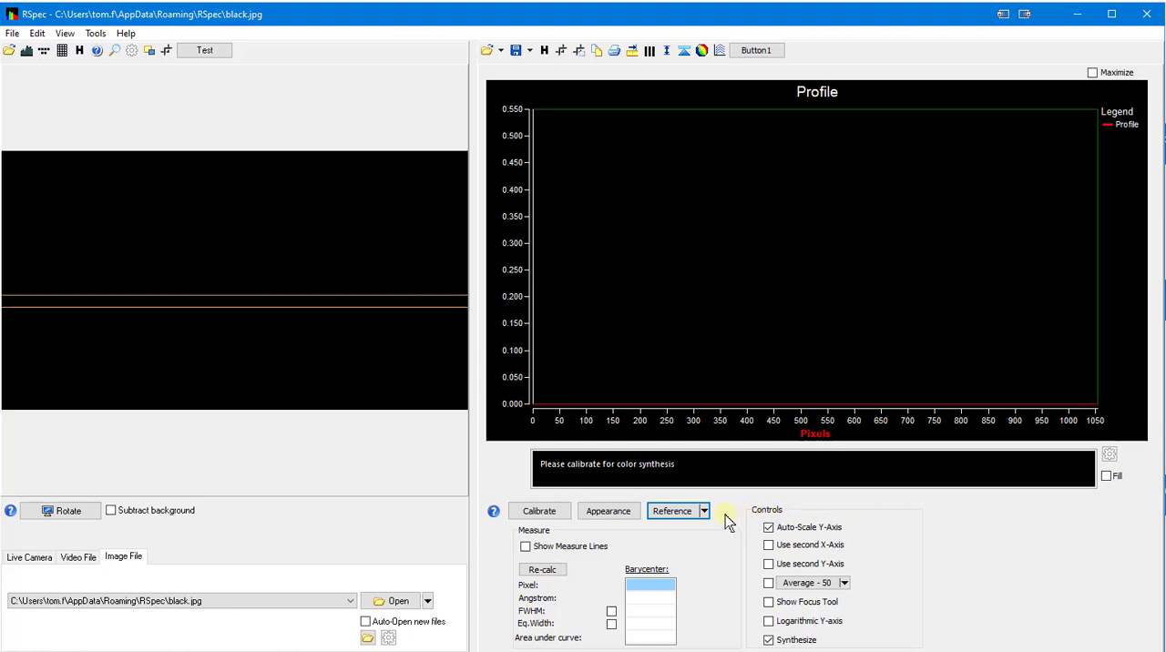
Browse the Reference menu's library of star-type spectra, then close it
{"action": "left_click", "coordinate": [678, 510]}
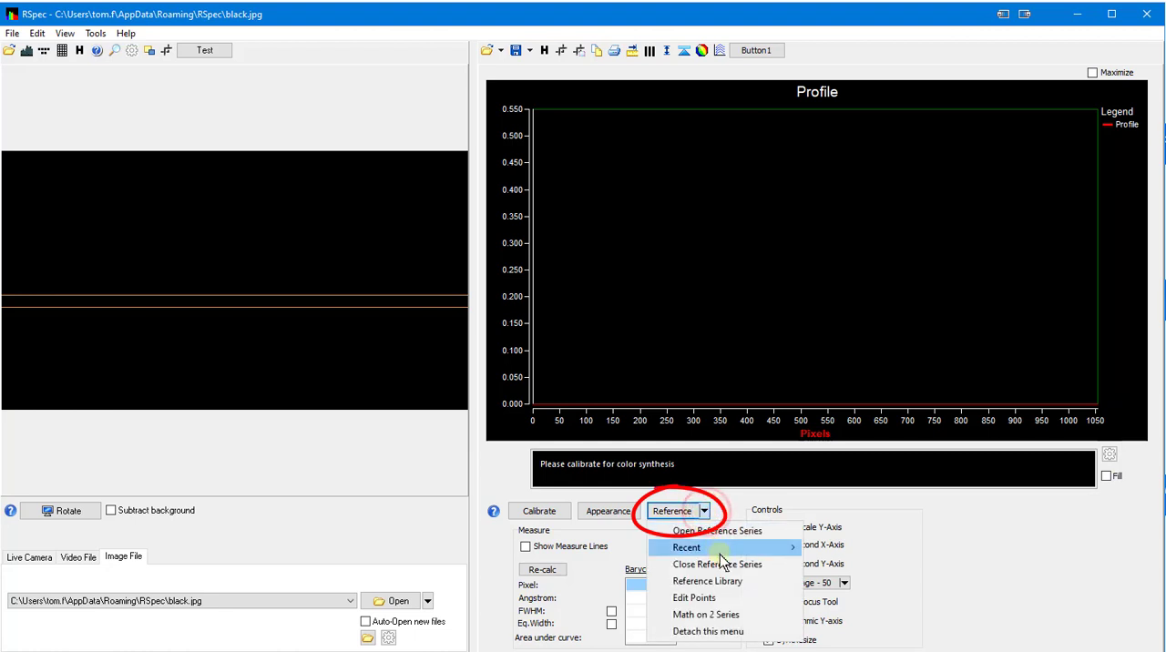
{"action": "left_click", "coordinate": [703, 583]}
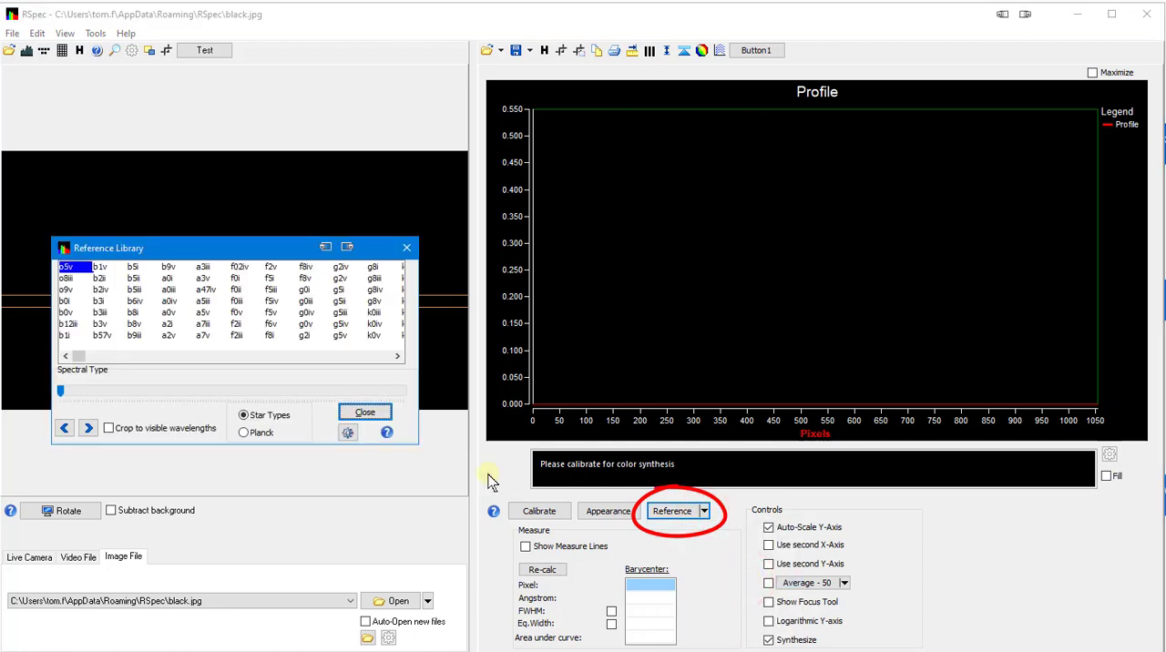
{"action": "left_click", "coordinate": [168, 313]}
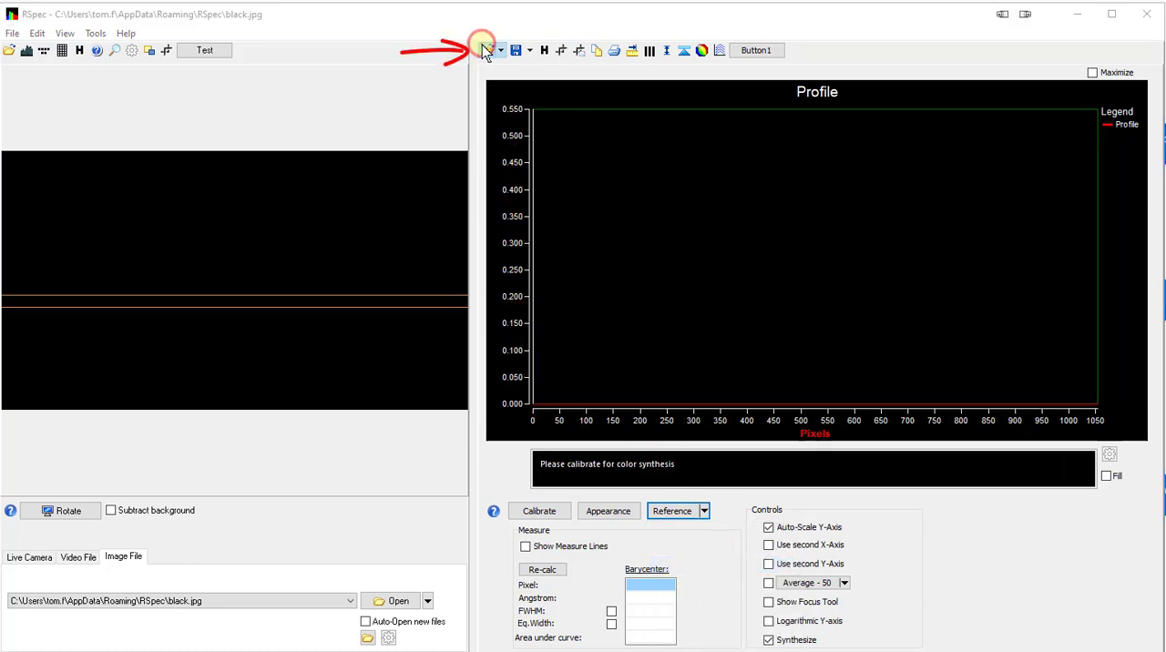
Load a0v.dat from RSpec\ReferenceLibrary into the profile graph via Open Series
{"action": "left_click", "coordinate": [481, 51]}
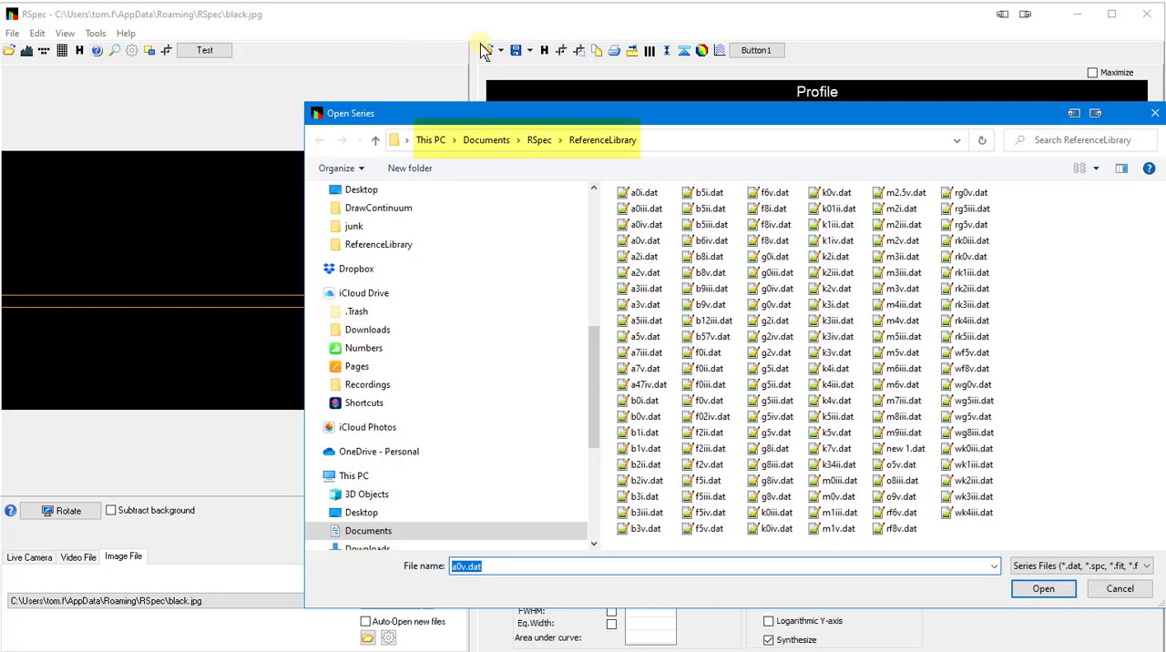
{"action": "left_click", "coordinate": [645, 240]}
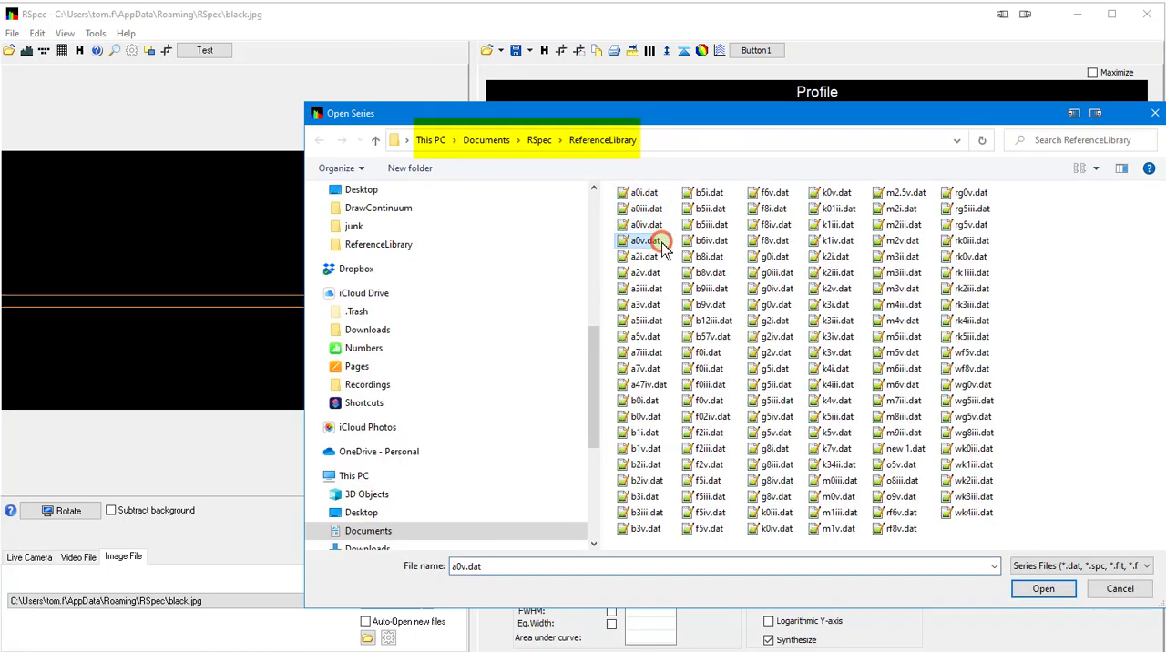
{"action": "left_click", "coordinate": [1043, 589]}
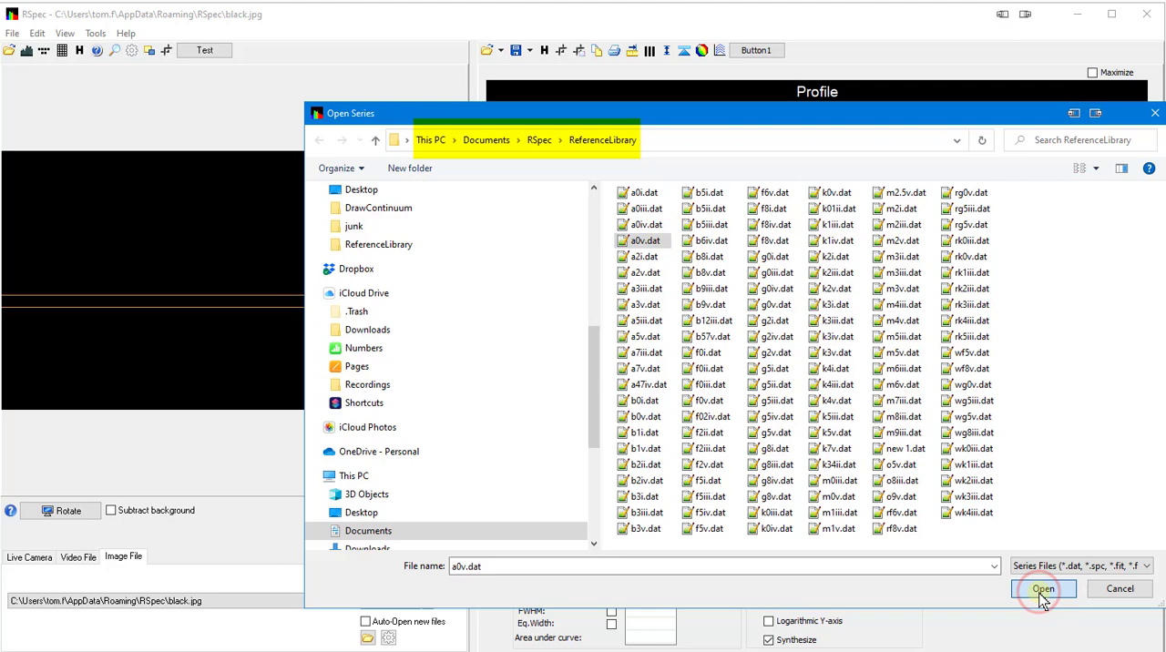
{"action": "left_click", "coordinate": [1043, 589]}
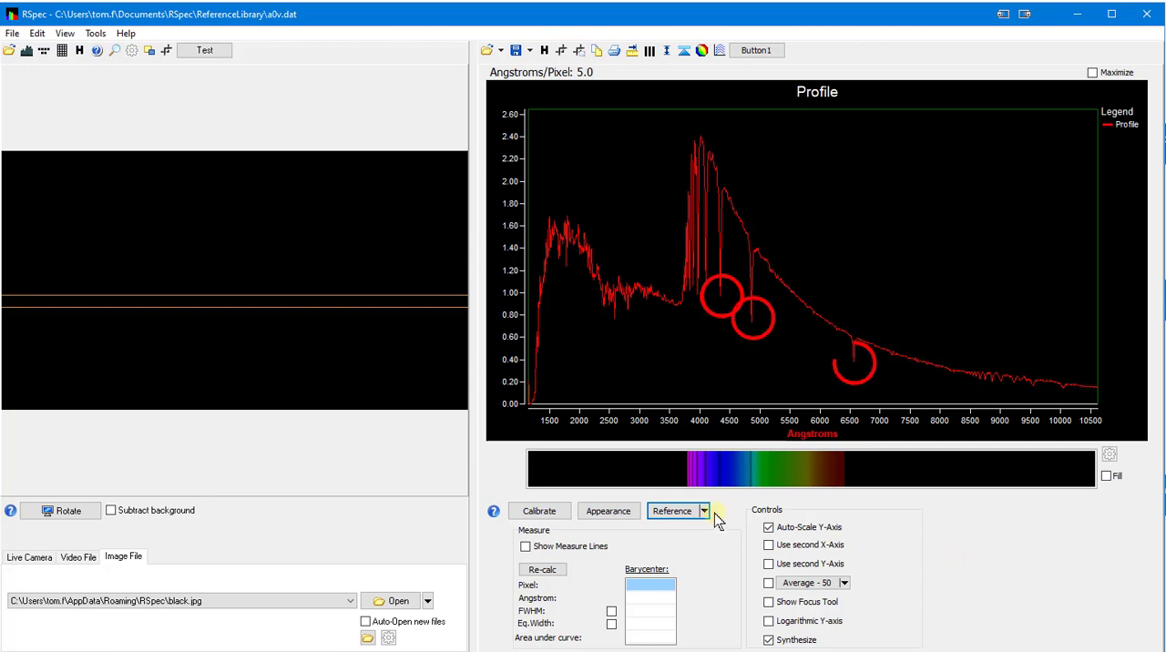
In Edit Points, delete the a0v data between the measure lines (about 4727–5054 Å)
{"action": "left_click", "coordinate": [704, 510]}
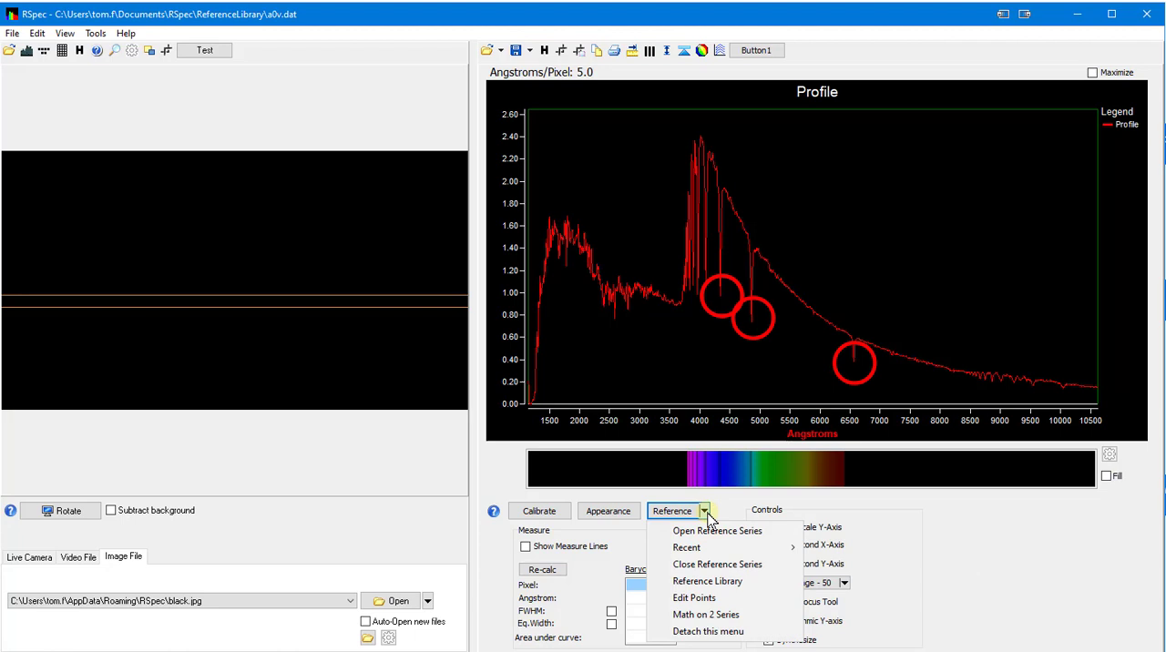
{"action": "left_click", "coordinate": [688, 597]}
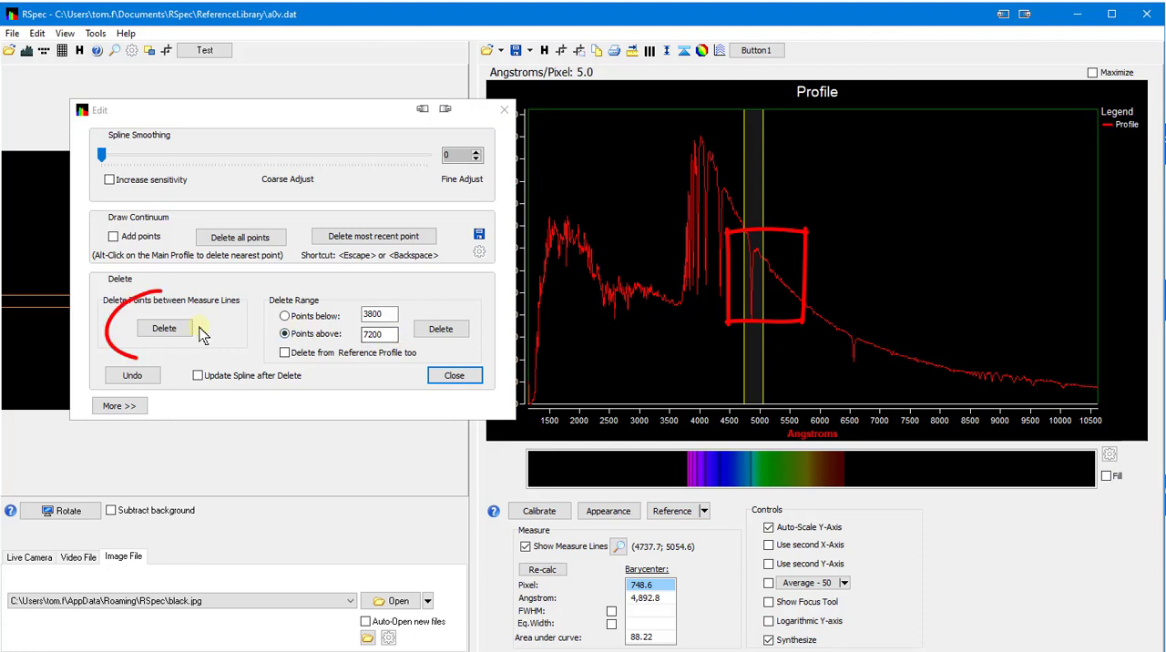
{"action": "left_click", "coordinate": [164, 328]}
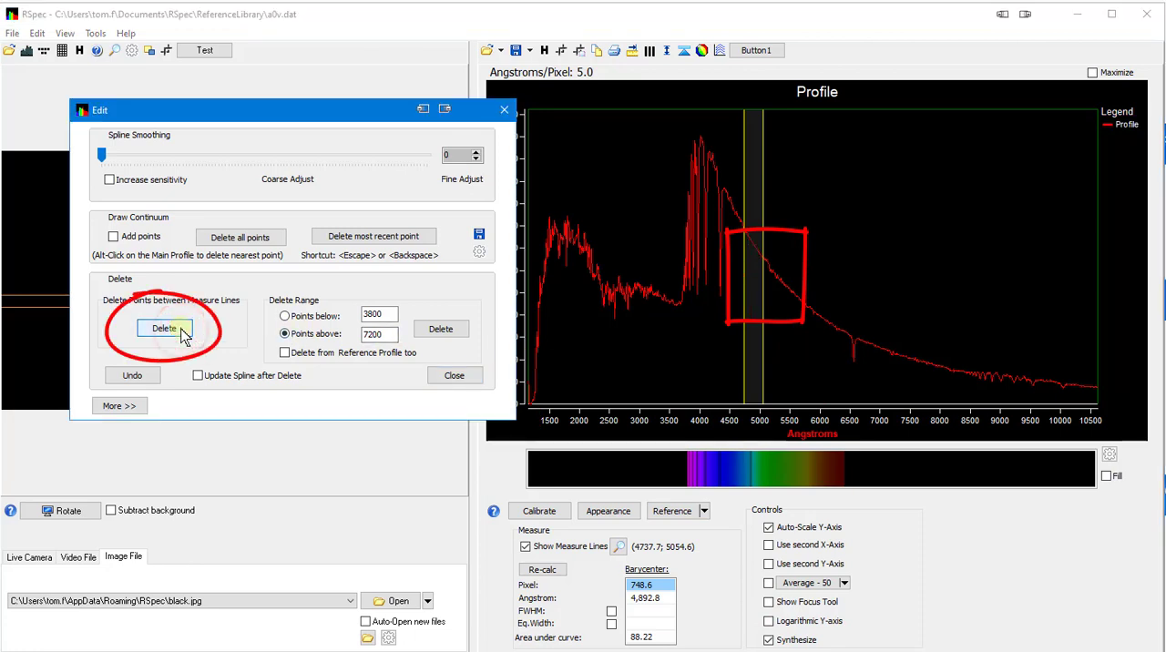
{"action": "left_click", "coordinate": [164, 328]}
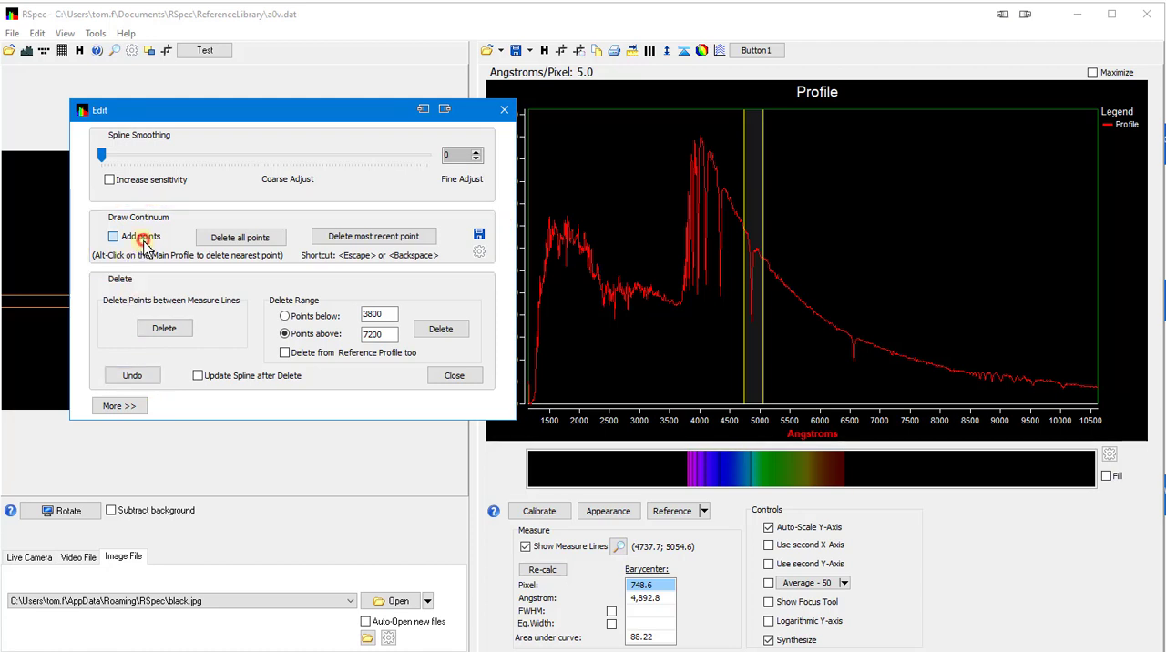
Enable Add points and place continuum points along the a0v spectrum's upper envelope
{"action": "left_click", "coordinate": [117, 237]}
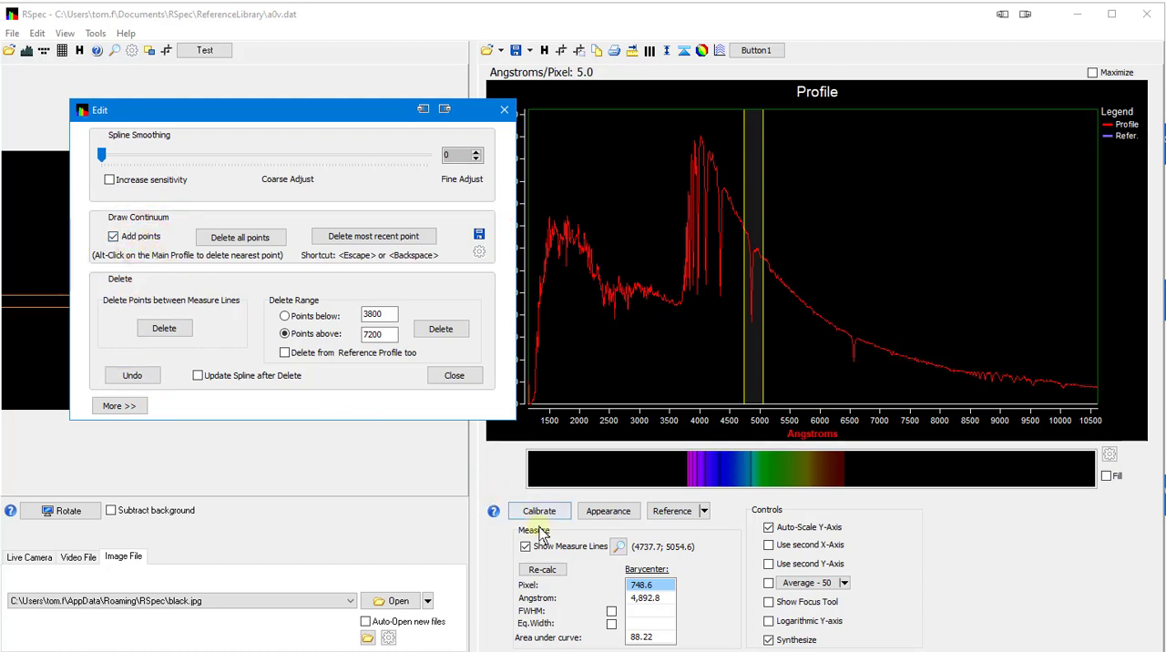
{"action": "left_click", "coordinate": [525, 546]}
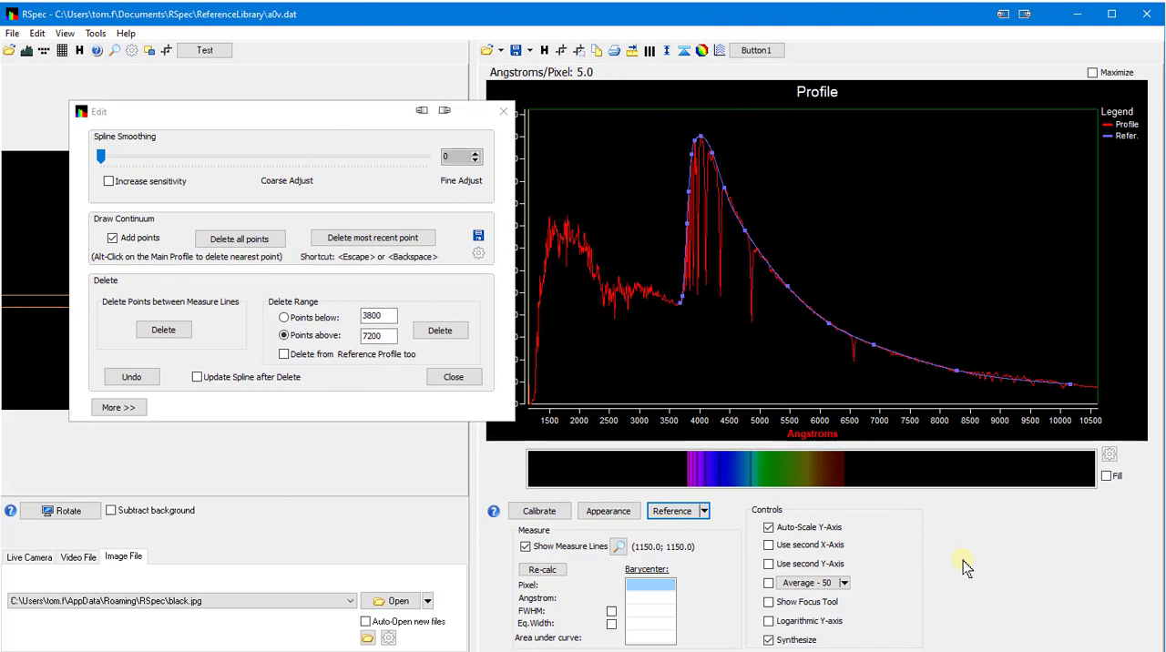
Use Math on 2 Series to calculate Main Profile divided by Reference, normalizing near 1.0
{"action": "left_click", "coordinate": [703, 511]}
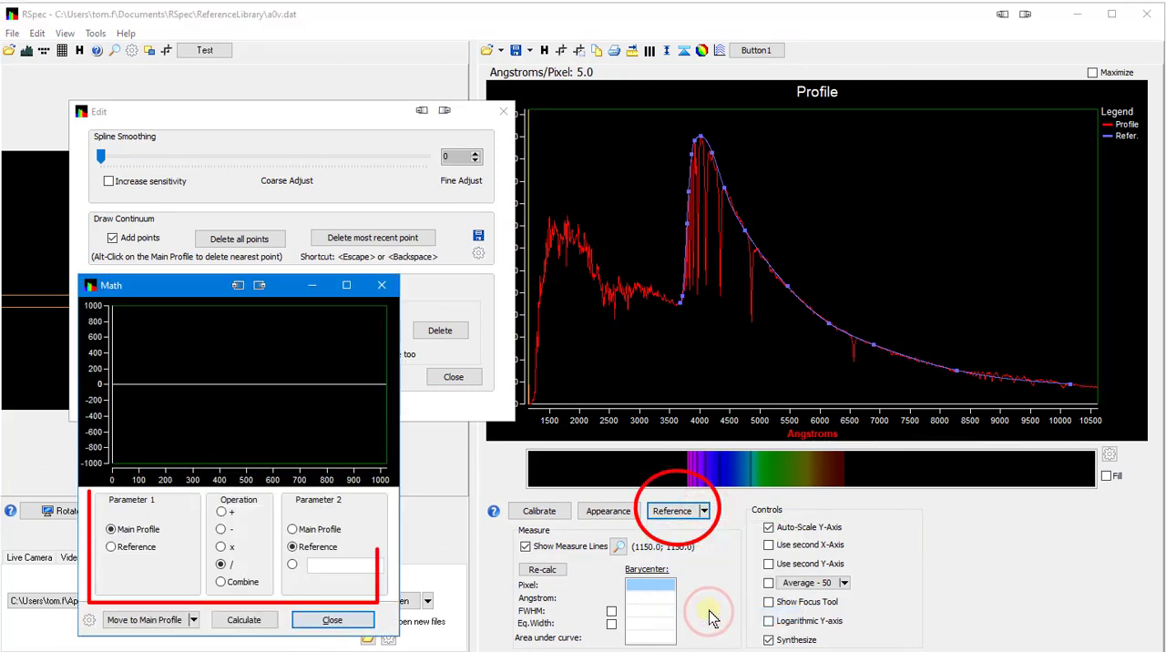
{"action": "left_click", "coordinate": [109, 529]}
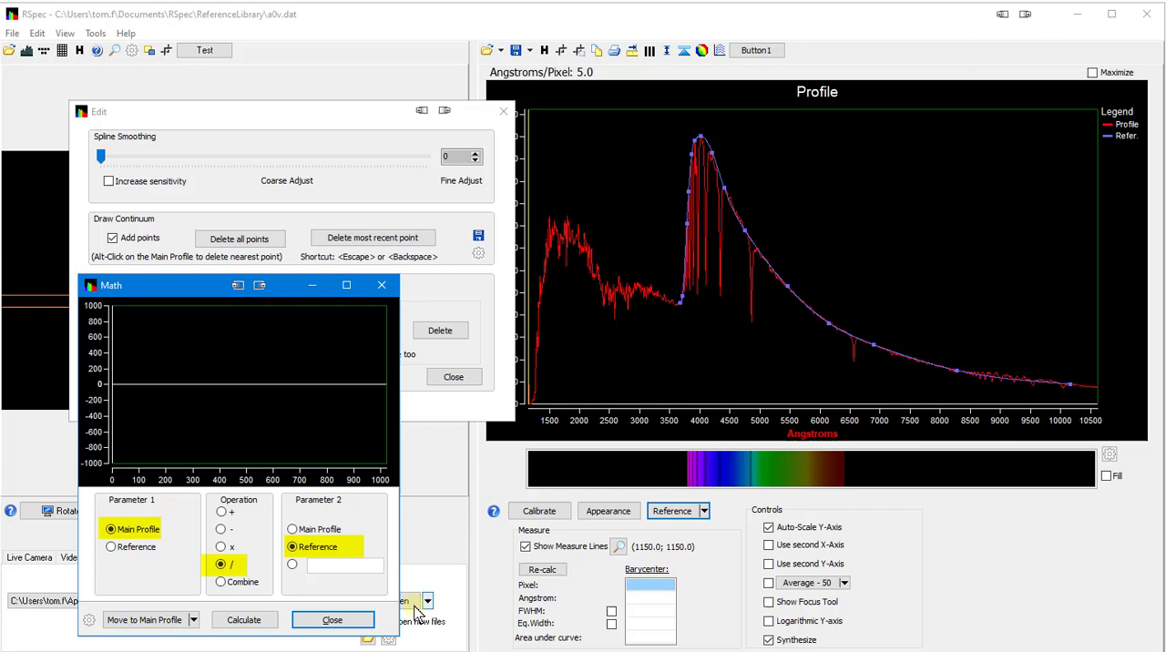
{"action": "left_click", "coordinate": [244, 620]}
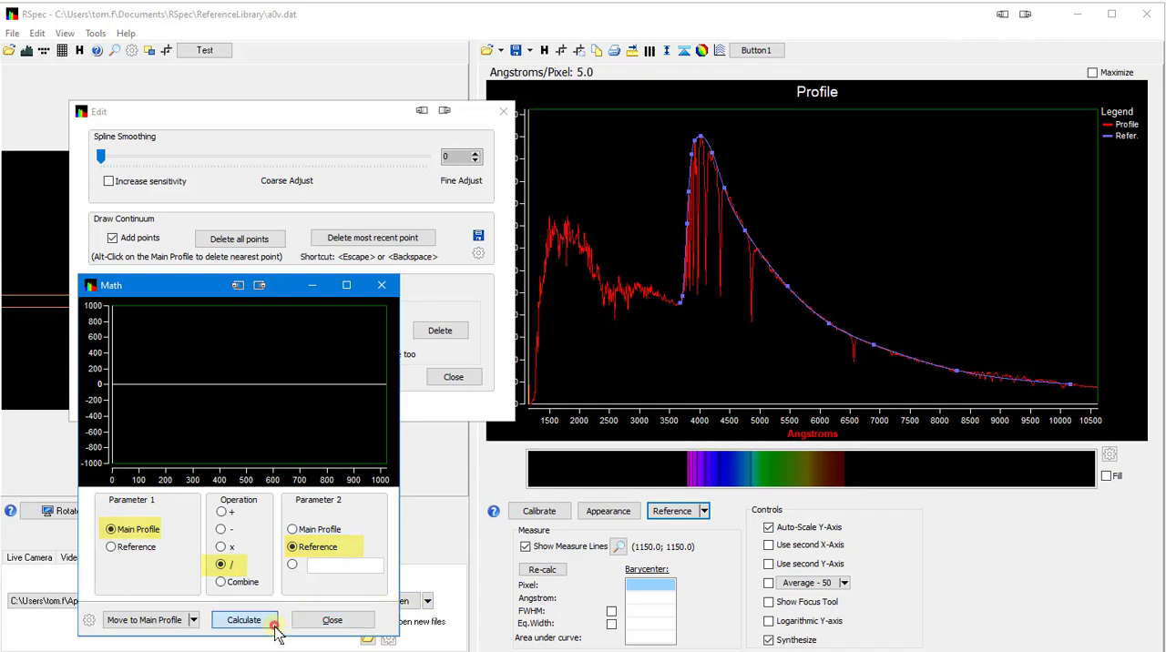
{"action": "left_click", "coordinate": [244, 620]}
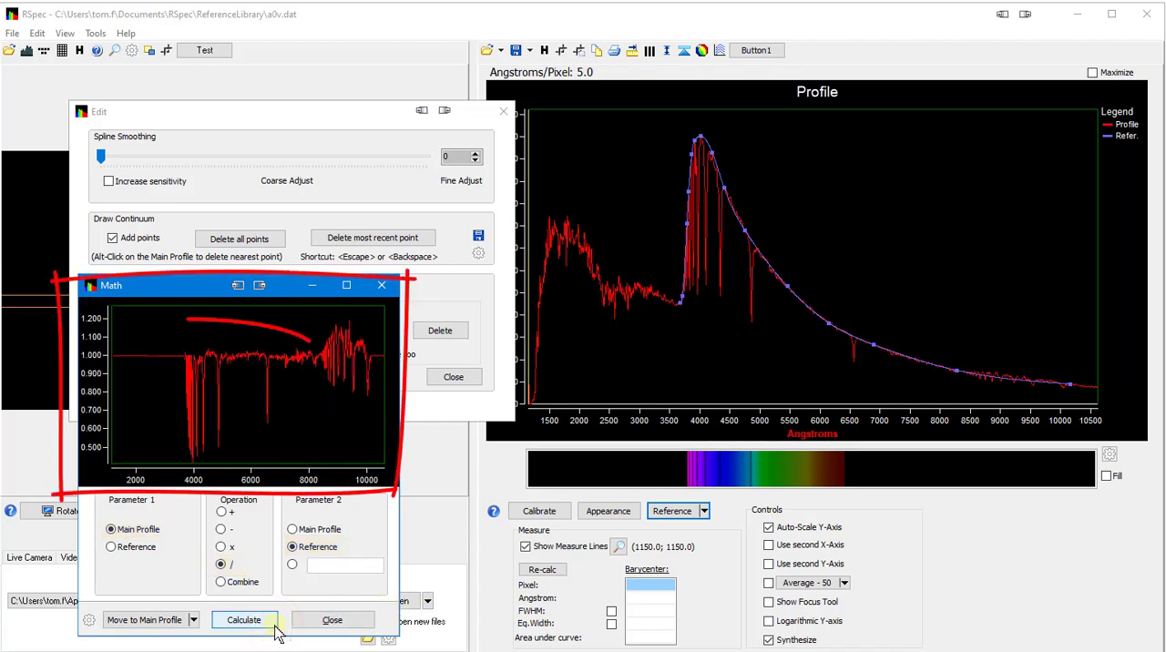
{"action": "left_click", "coordinate": [245, 619]}
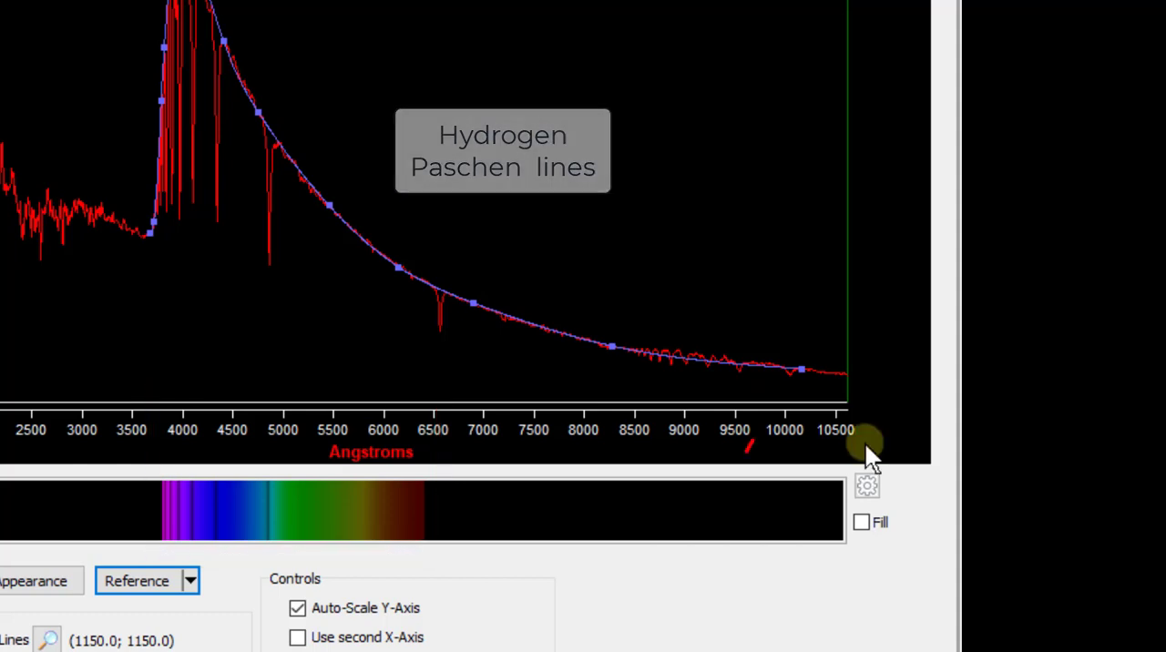
{"action": "mouse_move", "coordinate": [824, 388]}
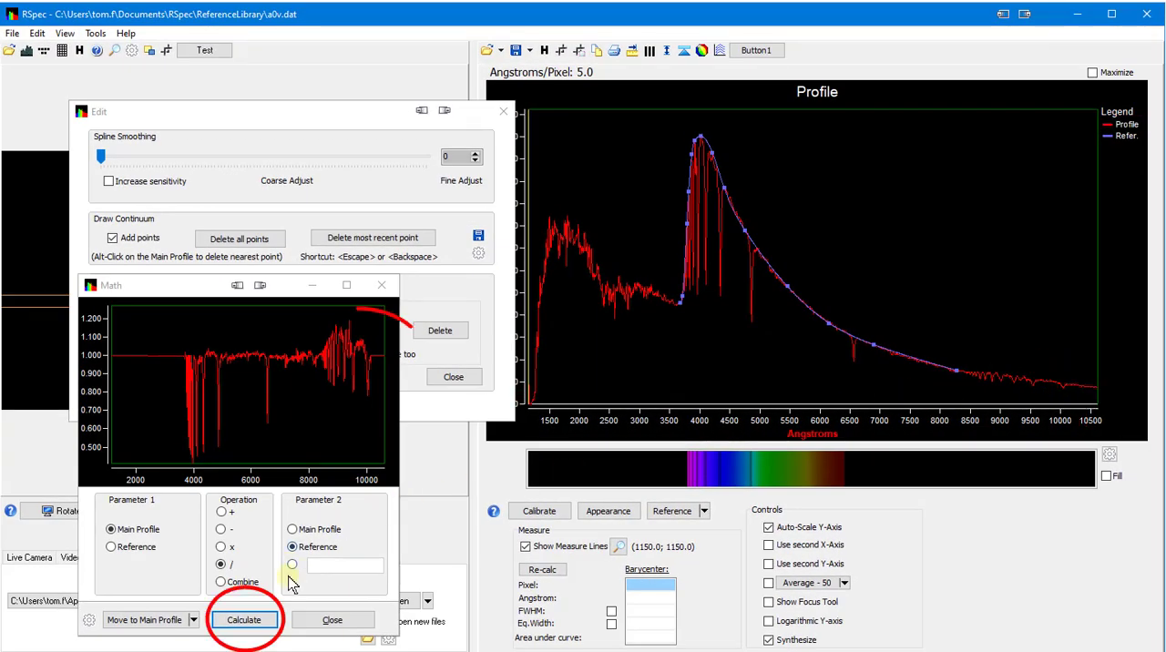
Recalculate the division so the long-wavelength region flattens close to 1.0
{"action": "left_click", "coordinate": [242, 619]}
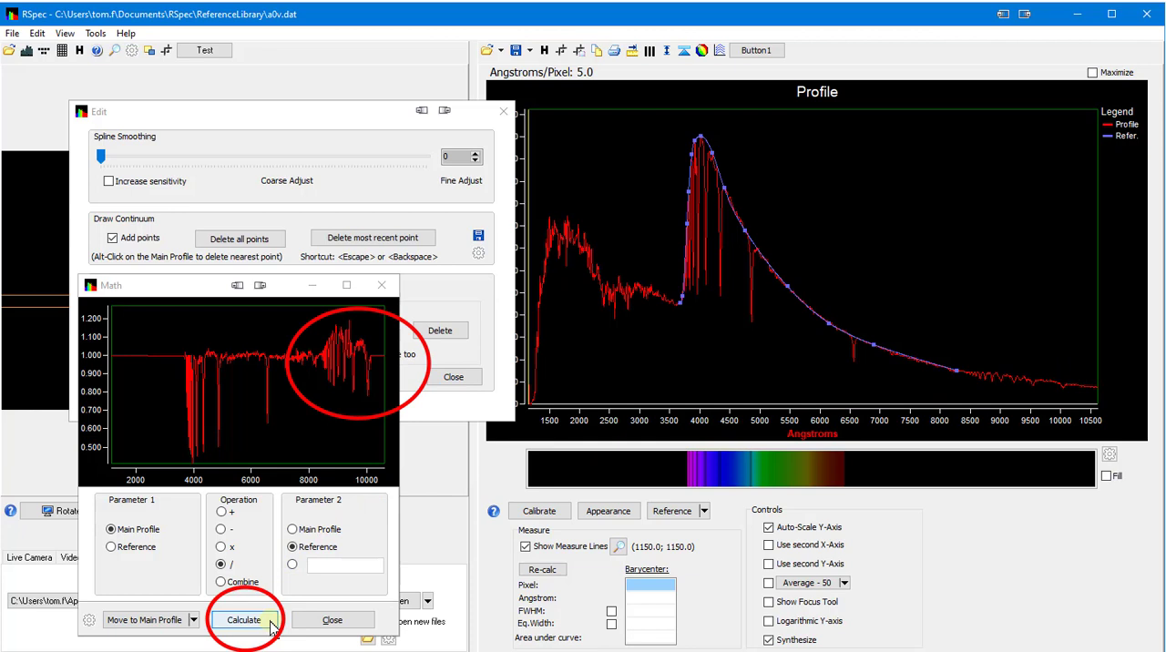
{"action": "left_click", "coordinate": [243, 619]}
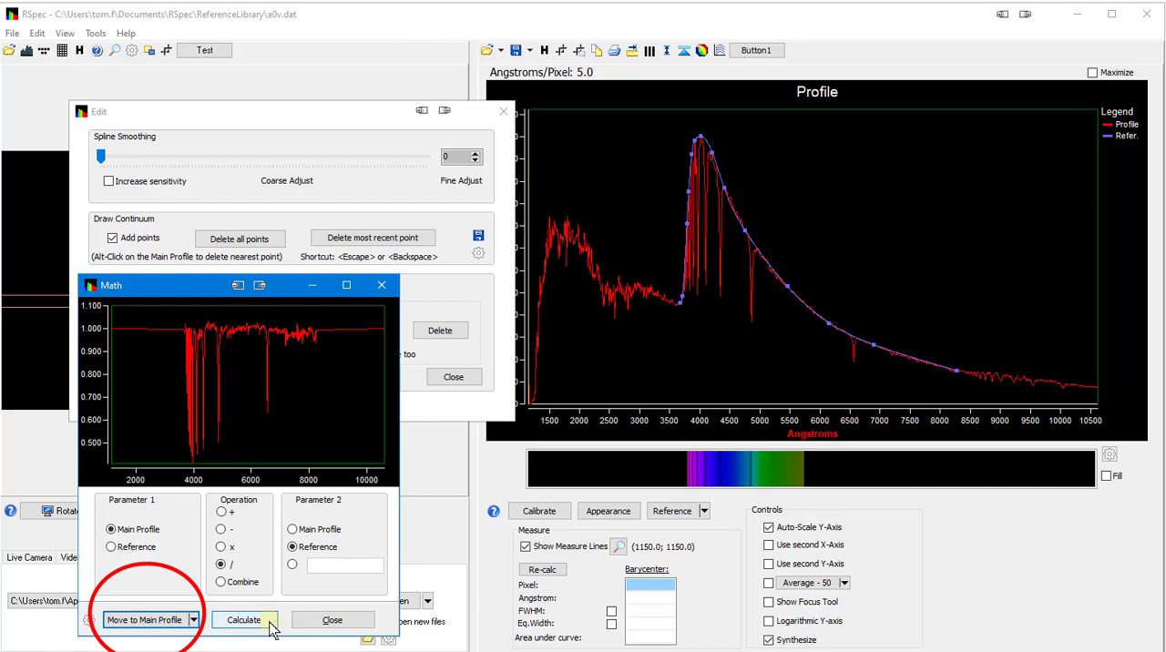
Move the normalized divided result to the main profile
{"action": "left_click", "coordinate": [244, 620]}
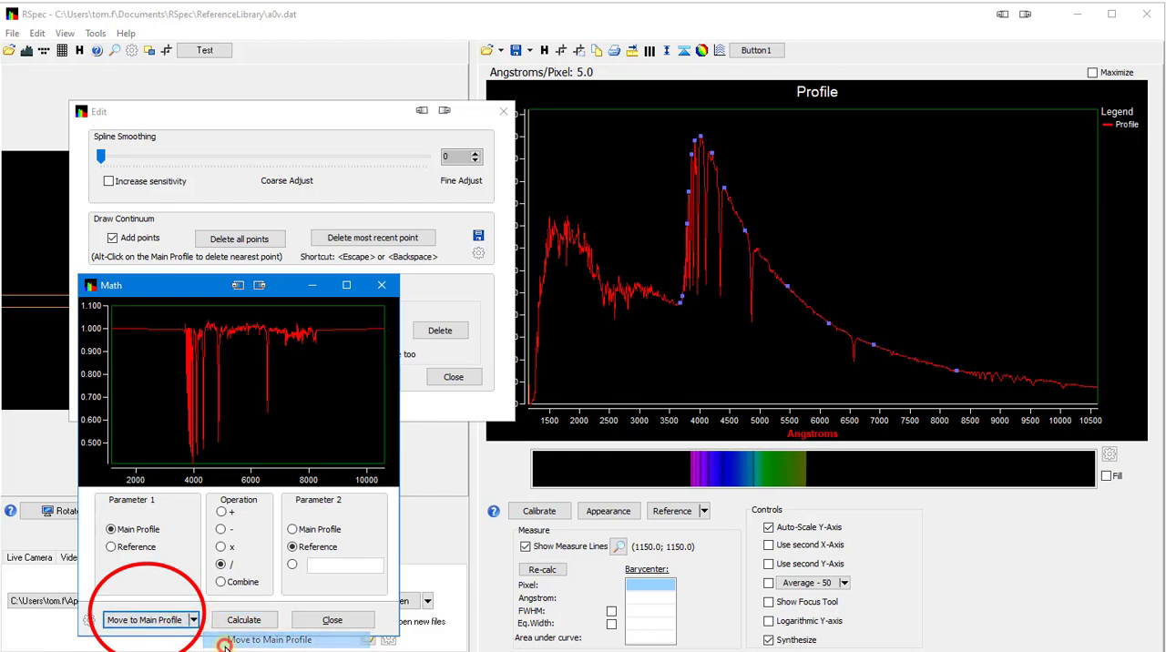
{"action": "left_click", "coordinate": [144, 619]}
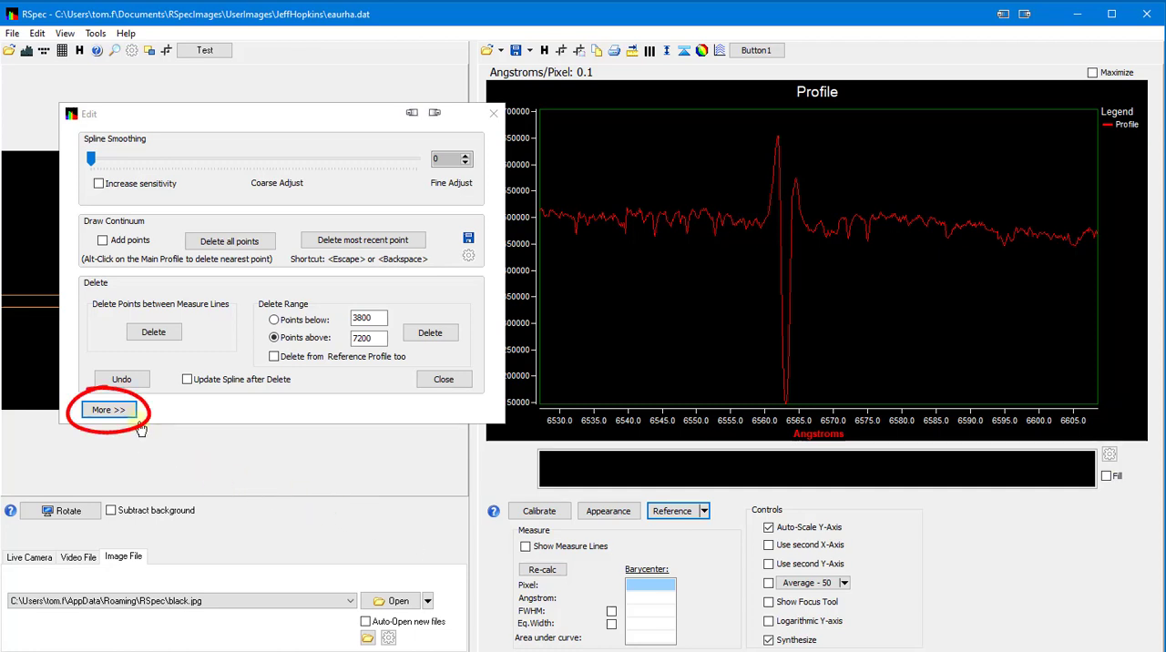
Via More >>, create an Average (mean) continuum between the measure lines on eaurha.dat
{"action": "left_click", "coordinate": [110, 410]}
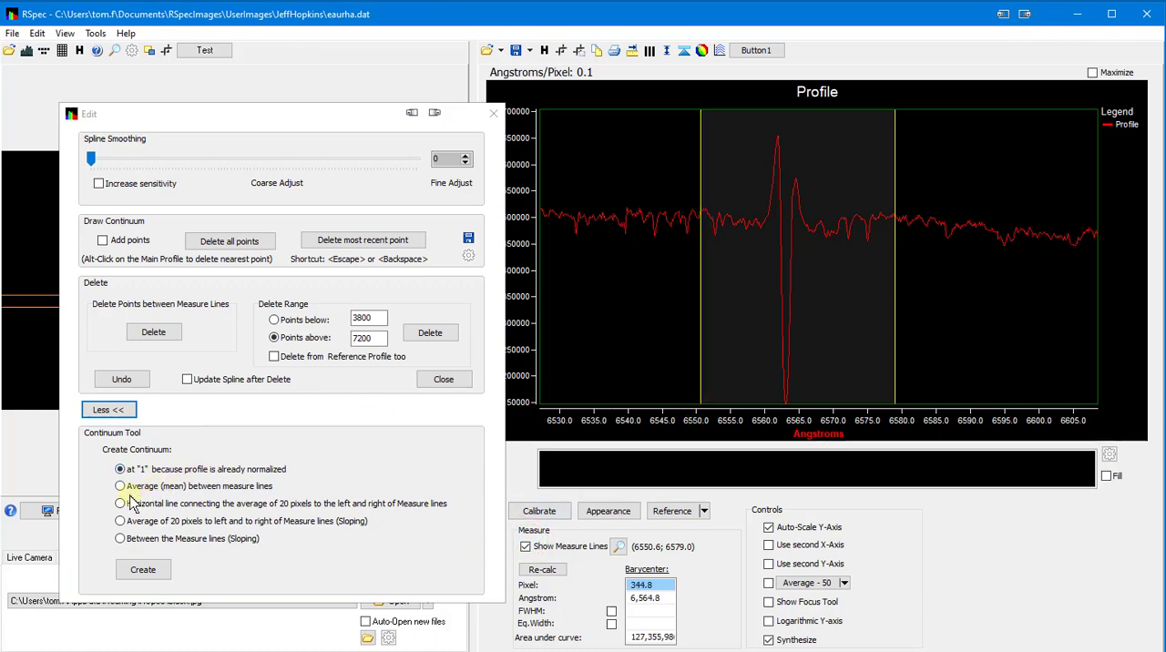
{"action": "left_click", "coordinate": [120, 485]}
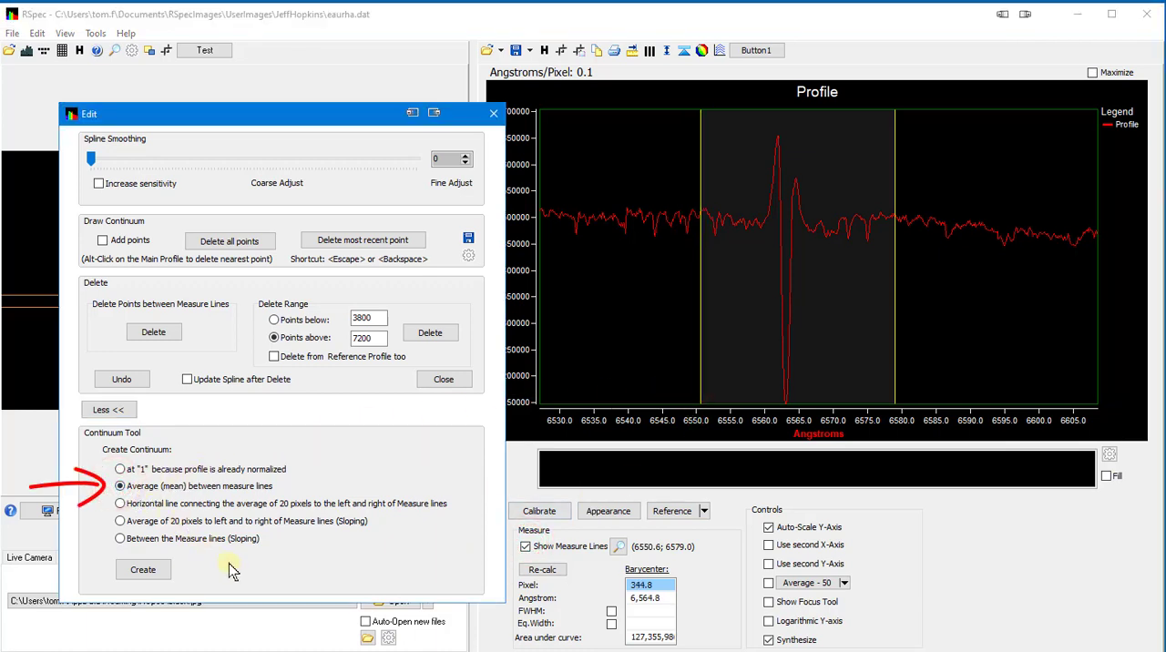
{"action": "left_click", "coordinate": [144, 569]}
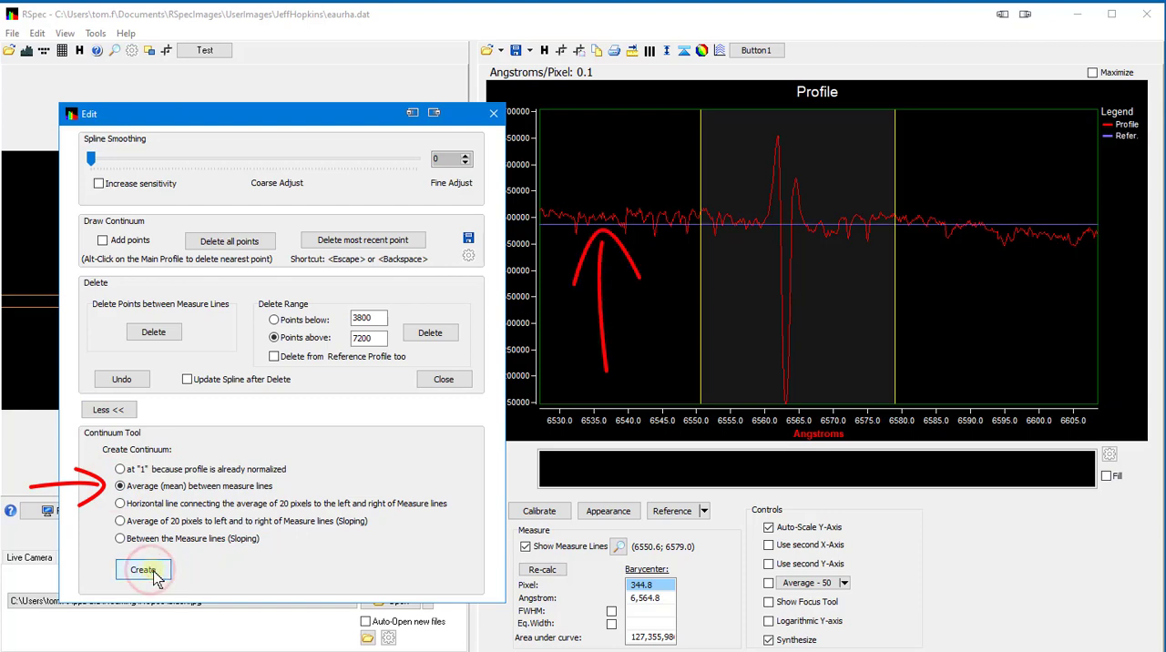
{"action": "left_click", "coordinate": [144, 571]}
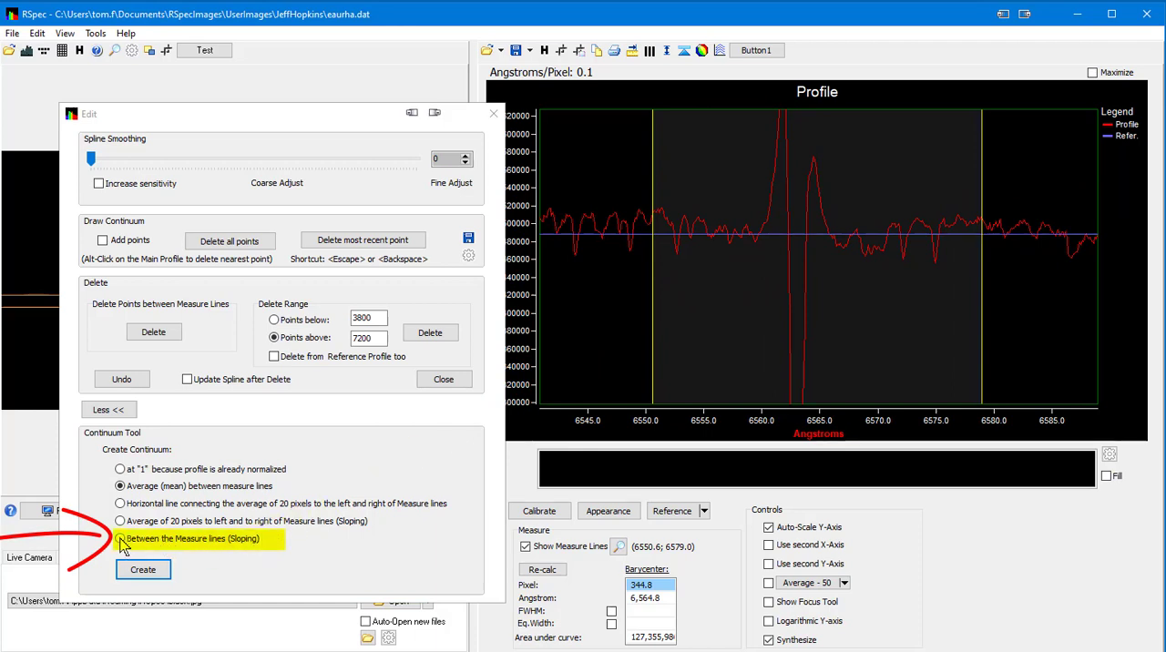
Create a Between the Measure Lines (Sloping) continuum in place of the flat one
{"action": "left_click", "coordinate": [121, 550]}
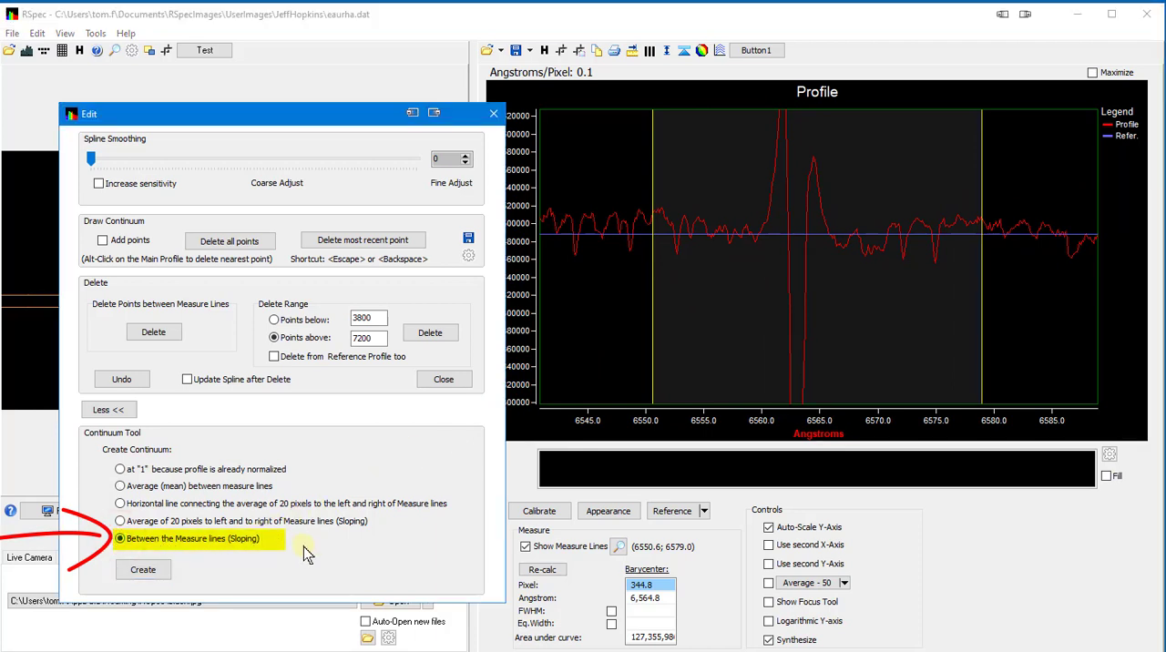
{"action": "left_click", "coordinate": [142, 568]}
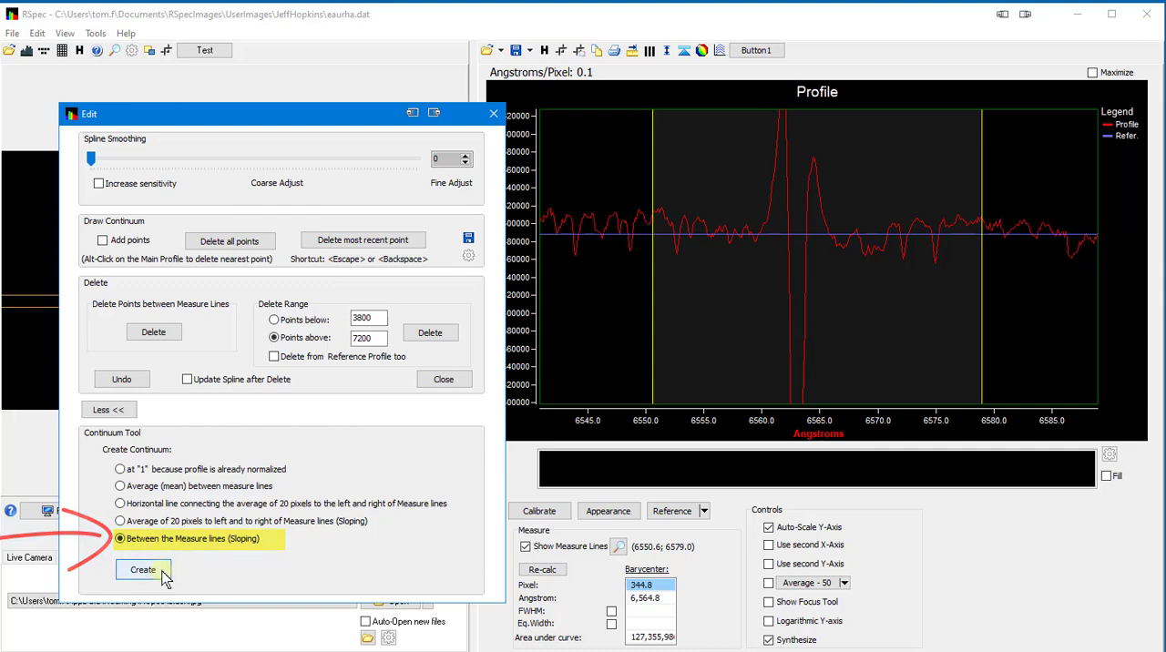
{"action": "left_click", "coordinate": [143, 568]}
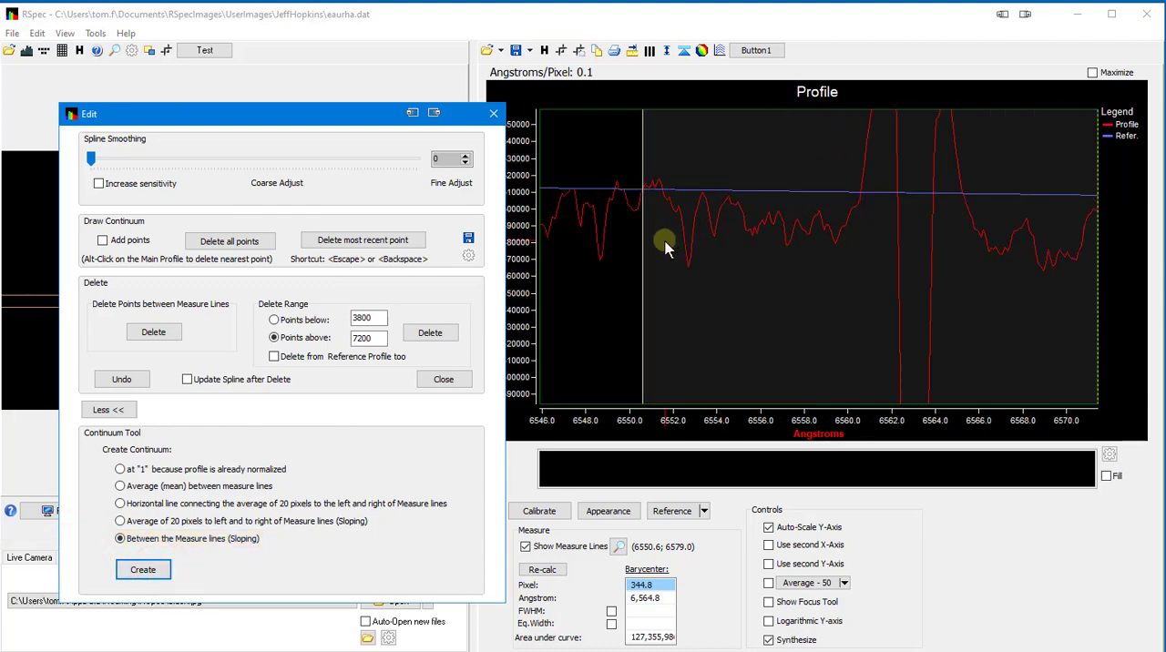